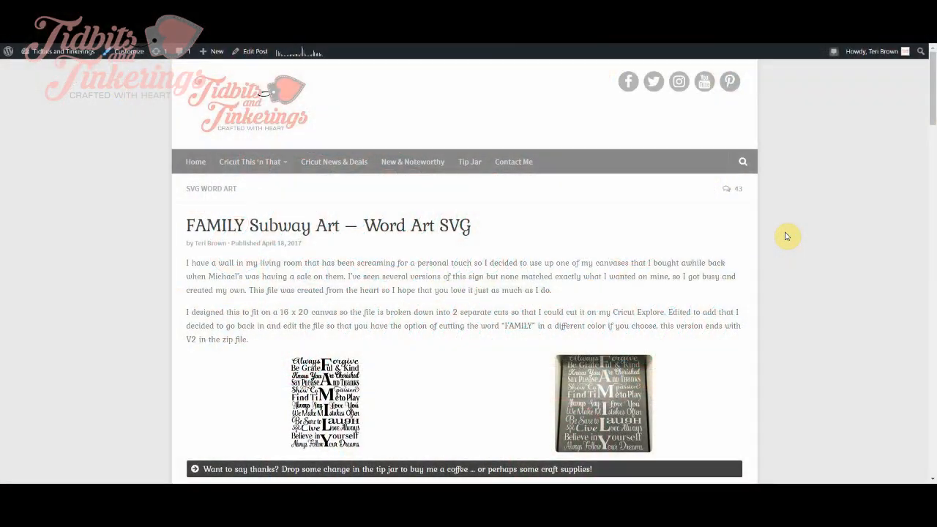
{"action": "mouse_move", "coordinate": [784, 242]}
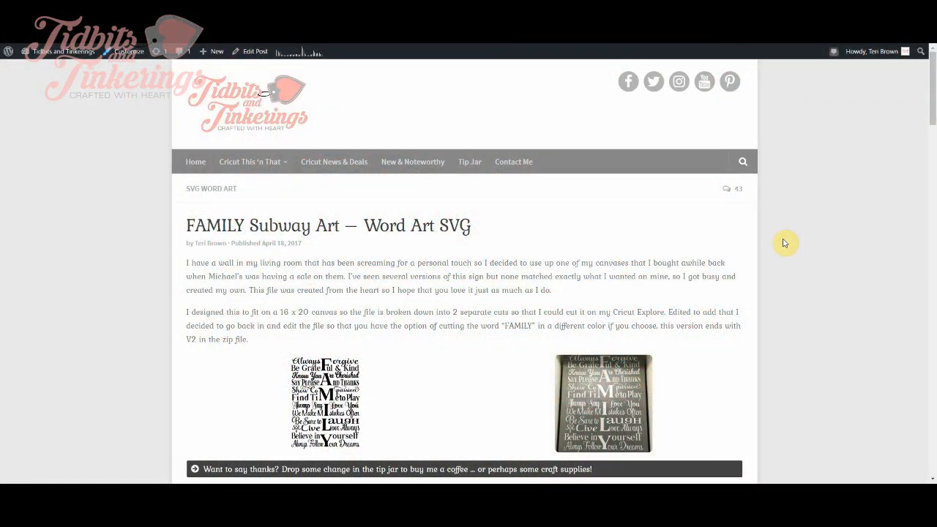
{"action": "mouse_move", "coordinate": [805, 205]}
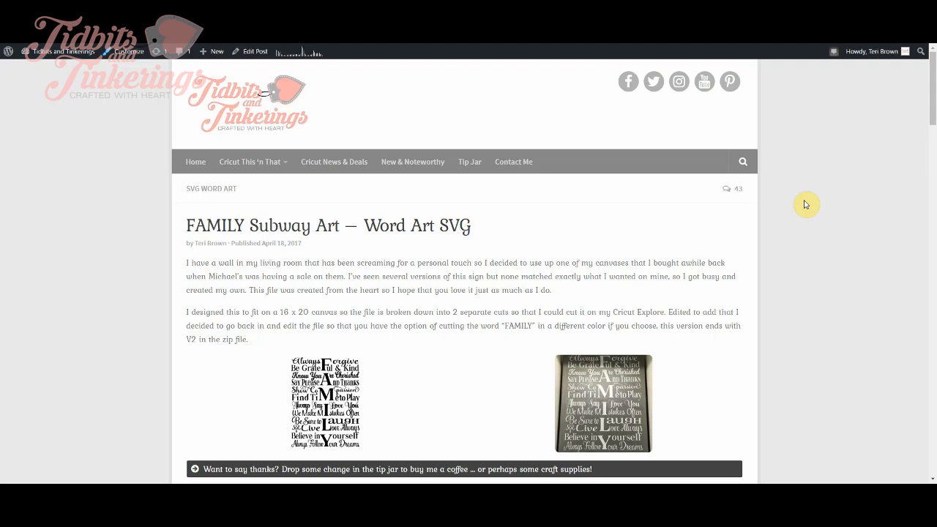
{"action": "mouse_move", "coordinate": [809, 195]}
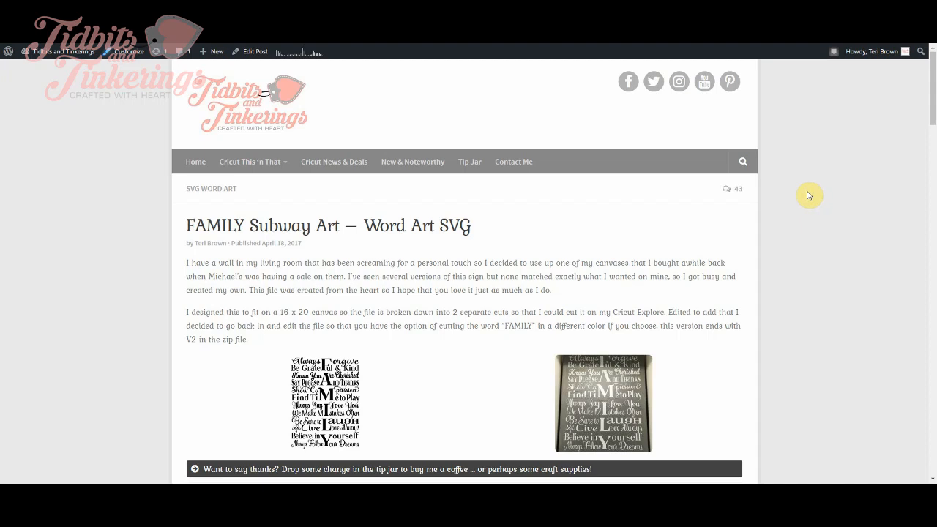
{"action": "mouse_move", "coordinate": [814, 193]}
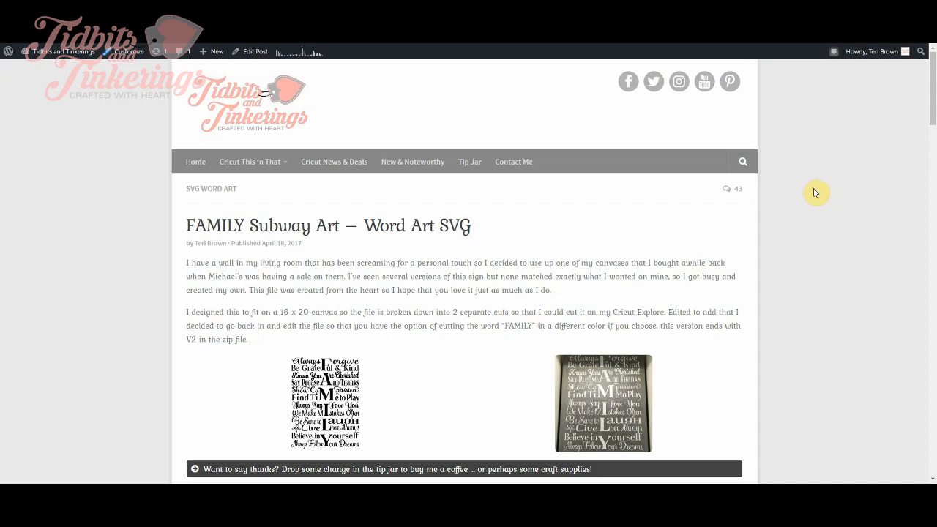
{"action": "mouse_move", "coordinate": [570, 144]}
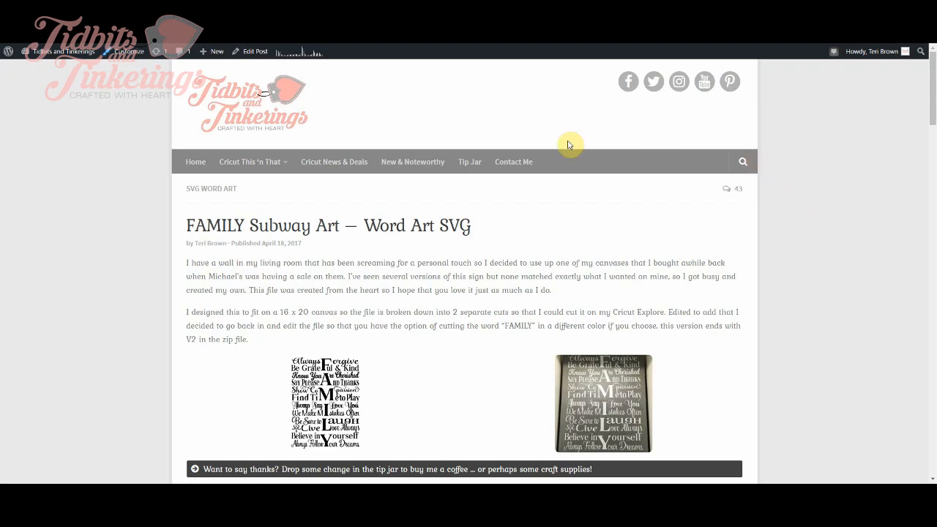
{"action": "mouse_move", "coordinate": [391, 122]}
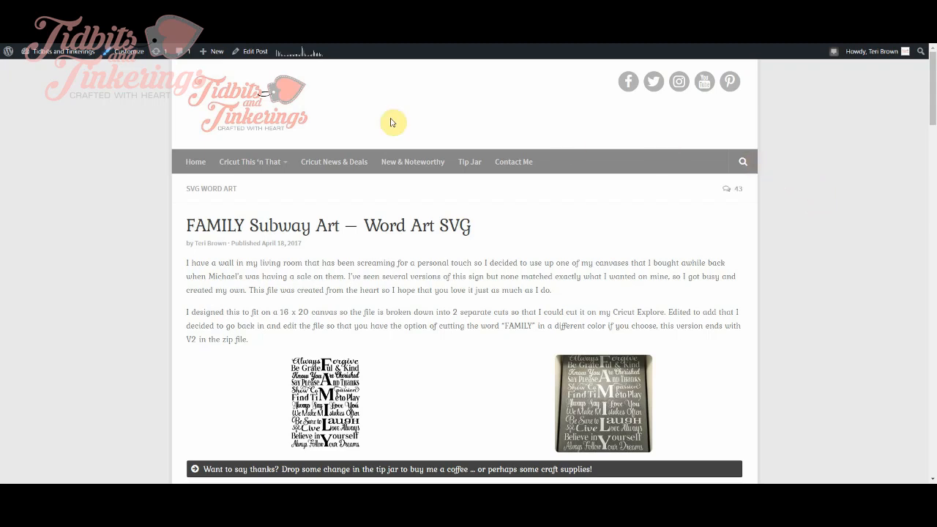
{"action": "mouse_move", "coordinate": [470, 243]}
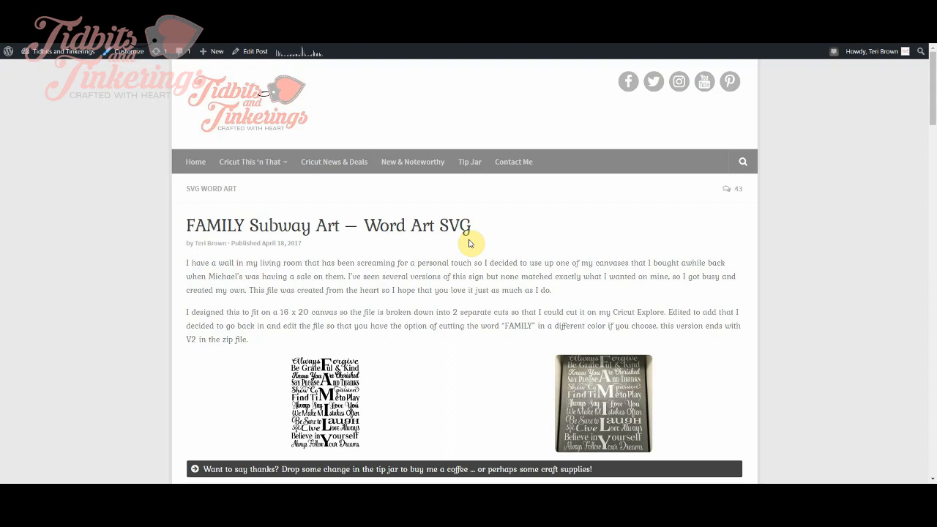
{"action": "mouse_move", "coordinate": [500, 234]}
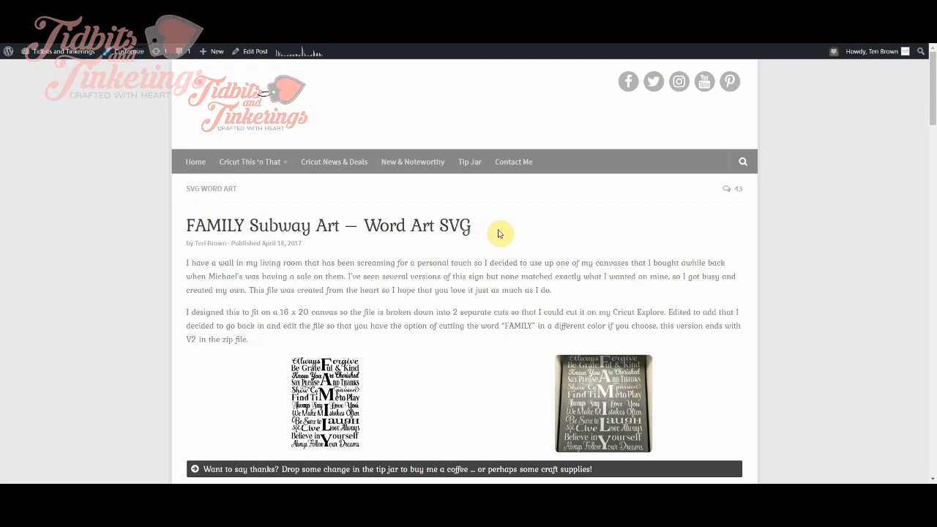
Scroll the FAMILY Subway Art post down to its file download table
{"action": "scroll", "scroll_direction": "down", "scroll_amount": 3}
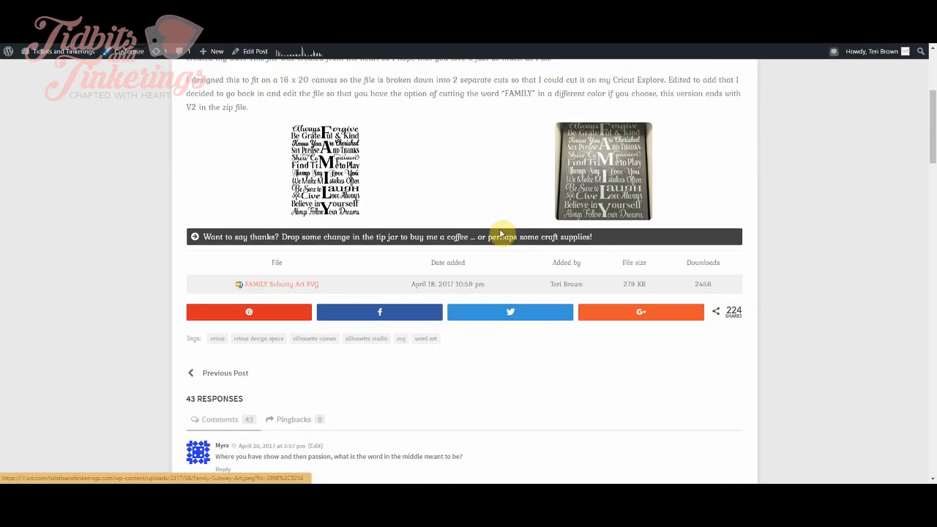
{"action": "scroll", "scroll_direction": "down", "scroll_amount": 3}
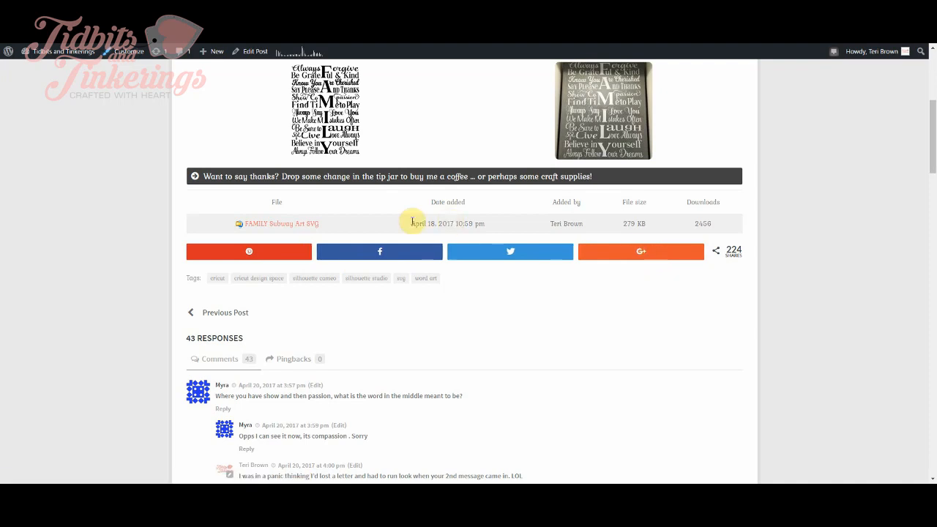
{"action": "mouse_move", "coordinate": [253, 218]}
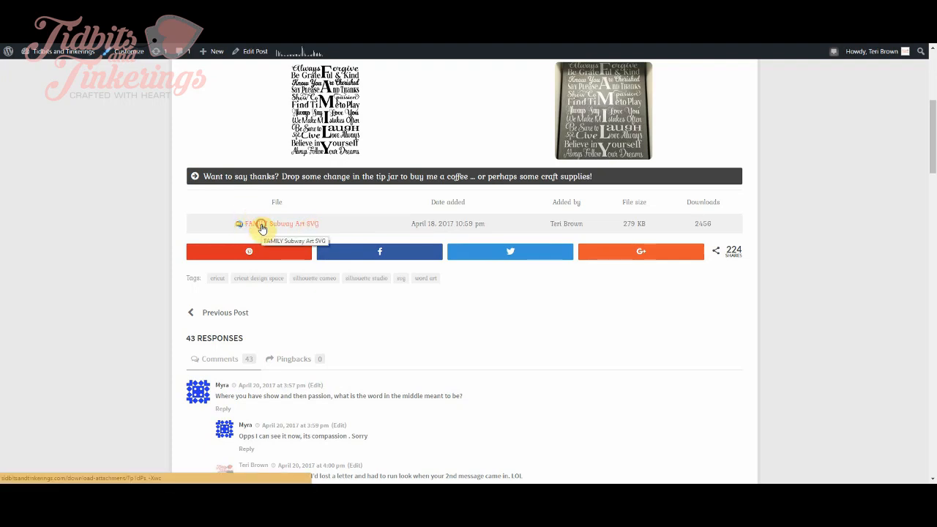
Download the FAMILY-Subway-Art-SVG-1 zip archive and save it to the Desktop
{"action": "left_click", "coordinate": [284, 223]}
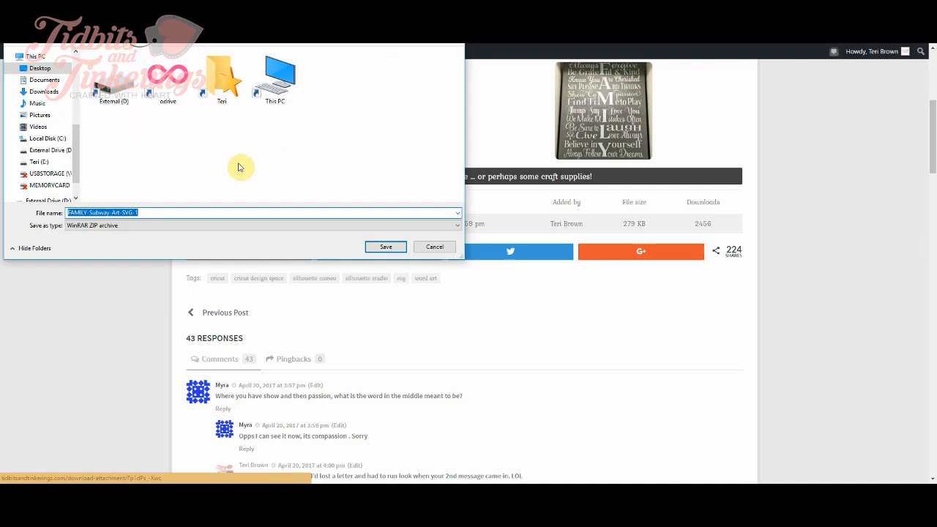
{"action": "mouse_move", "coordinate": [231, 149]}
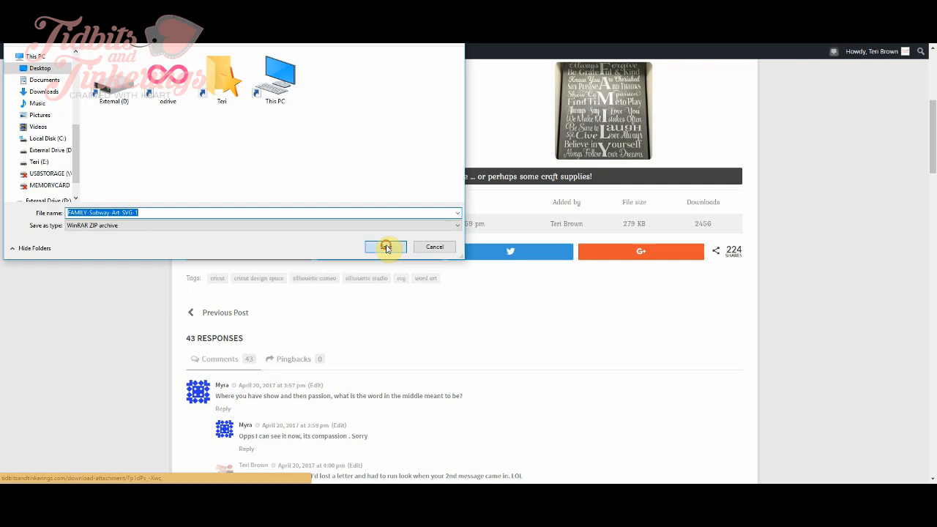
{"action": "left_click", "coordinate": [386, 247]}
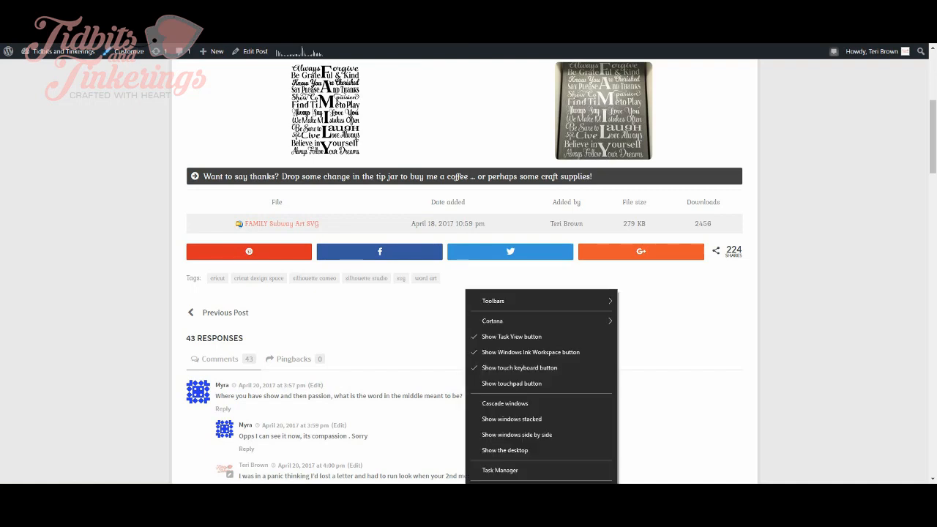
Show the desktop and bring up actions for the FAMILY-Subway-Art-SVG-1 zip icon
{"action": "left_click", "coordinate": [504, 450]}
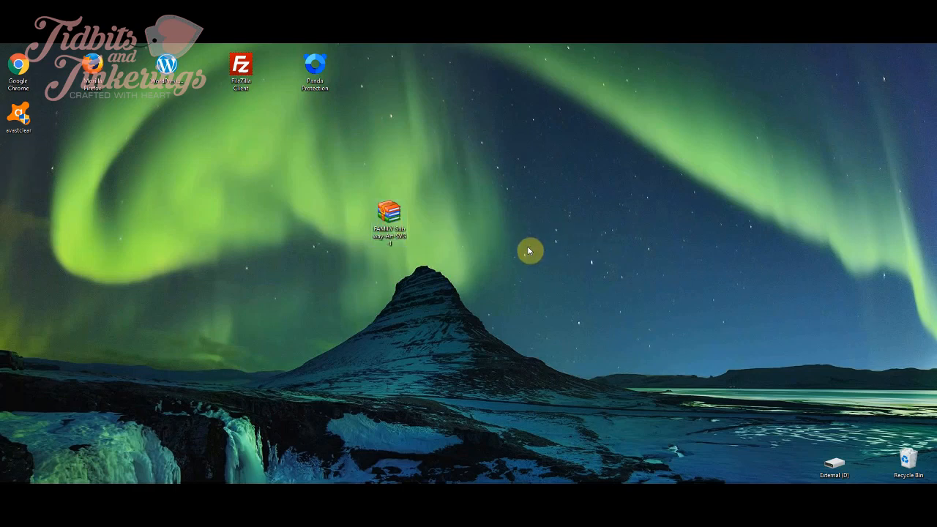
{"action": "mouse_move", "coordinate": [475, 239]}
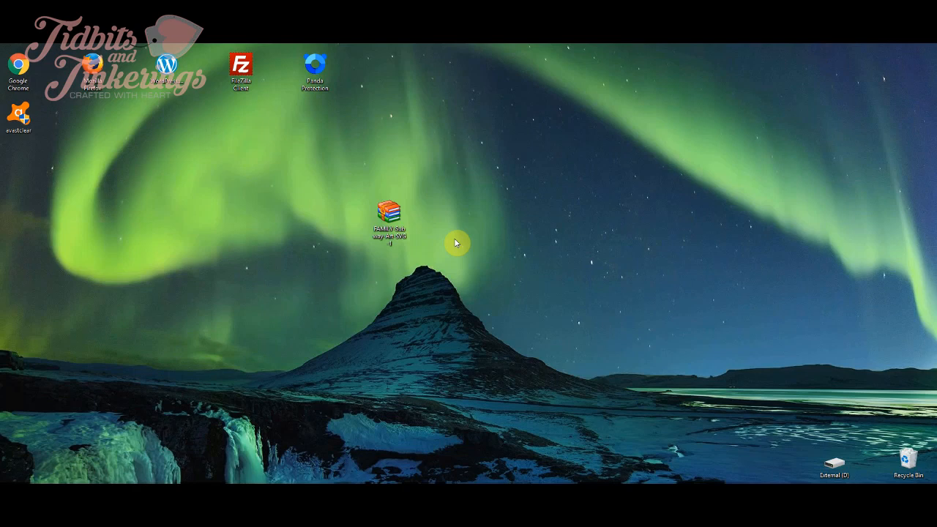
{"action": "mouse_move", "coordinate": [458, 250]}
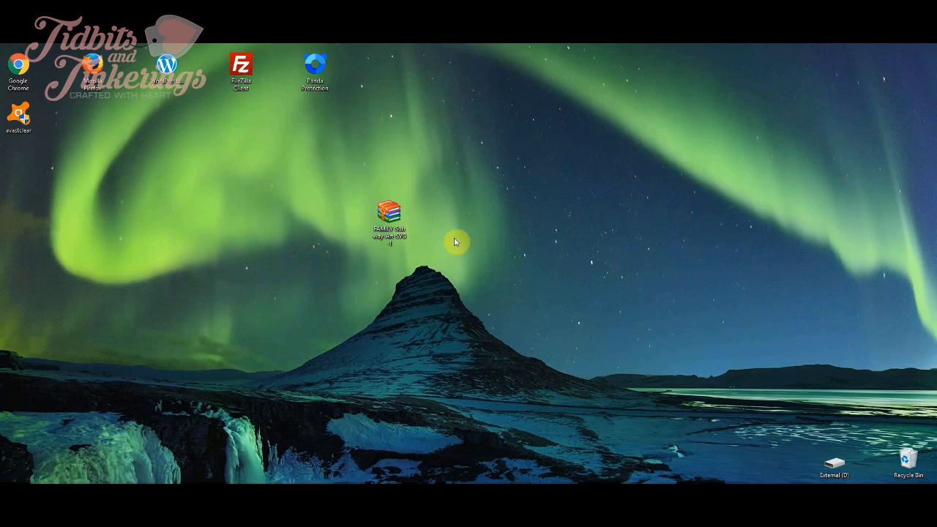
{"action": "left_click", "coordinate": [388, 212]}
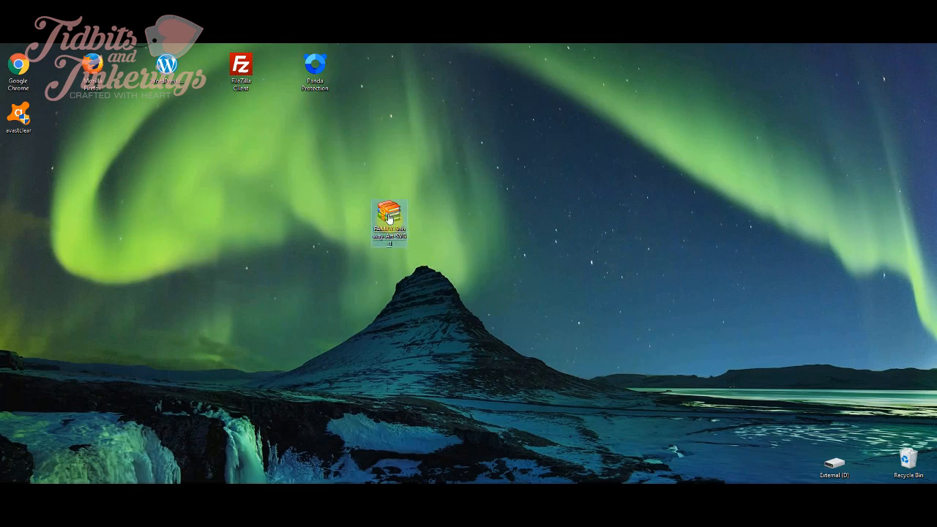
{"action": "right_click", "coordinate": [388, 217]}
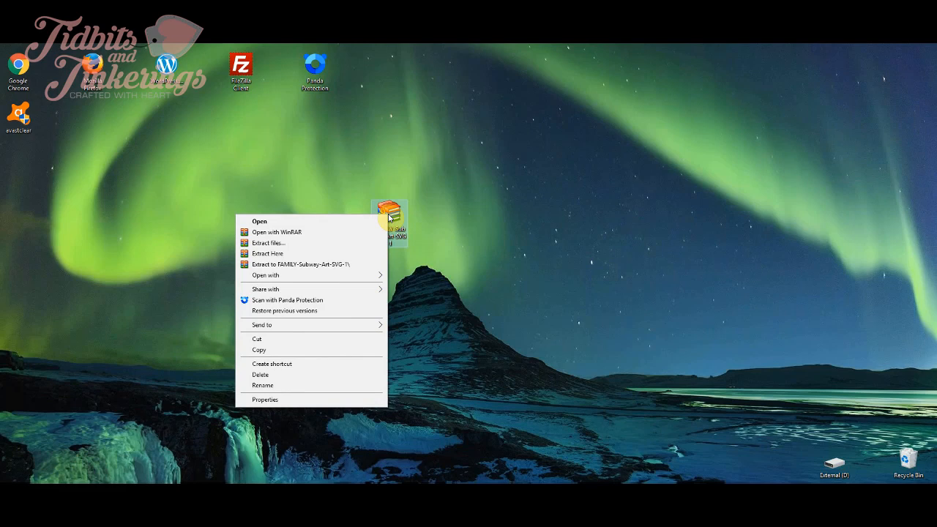
{"action": "mouse_move", "coordinate": [335, 240]}
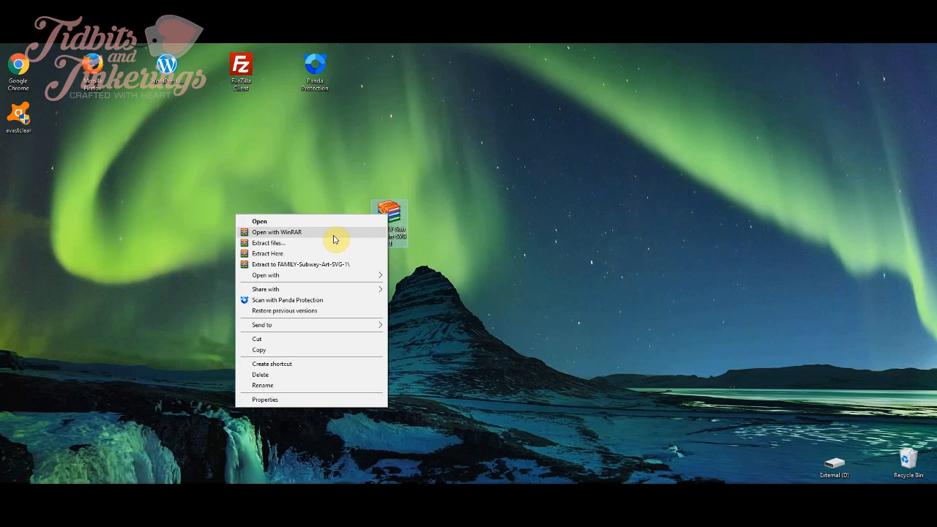
{"action": "mouse_move", "coordinate": [318, 239]}
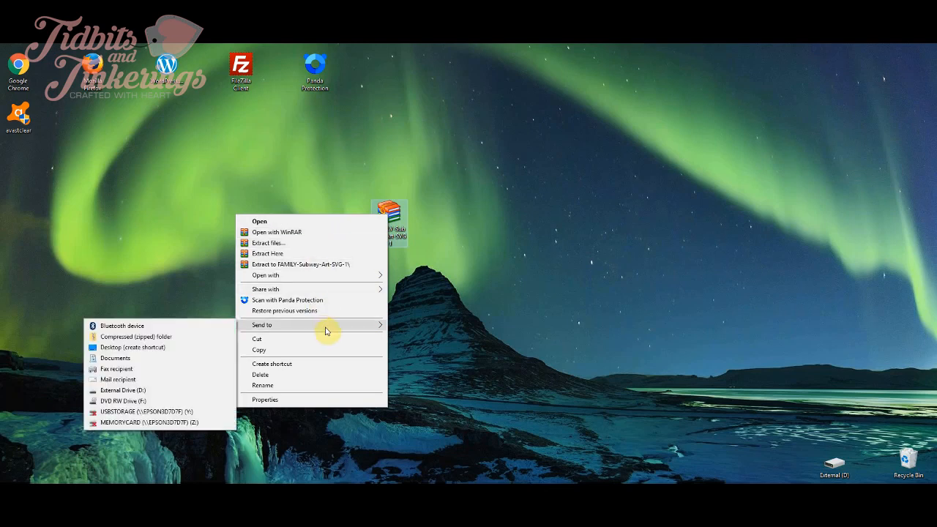
{"action": "mouse_move", "coordinate": [331, 294]}
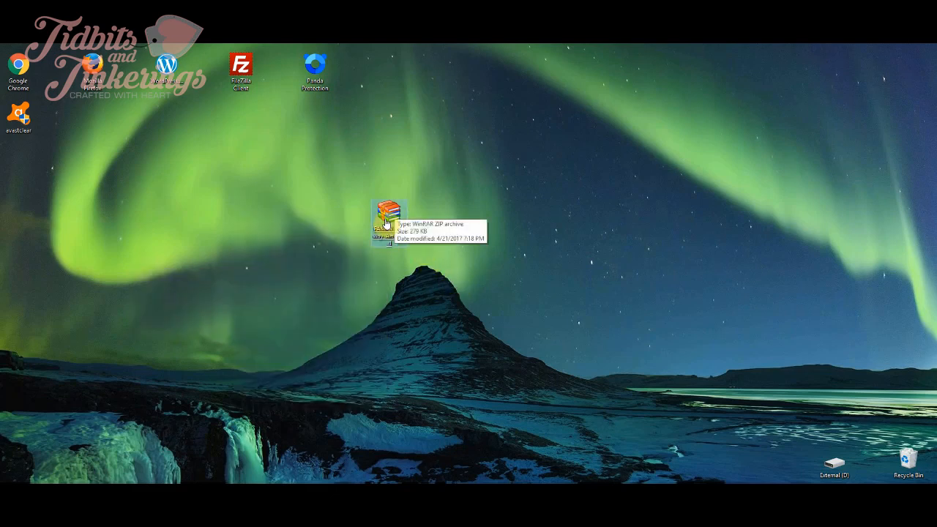
Open the zip in File Explorer and start Extract all to a Desktop folder
{"action": "right_click", "coordinate": [383, 220]}
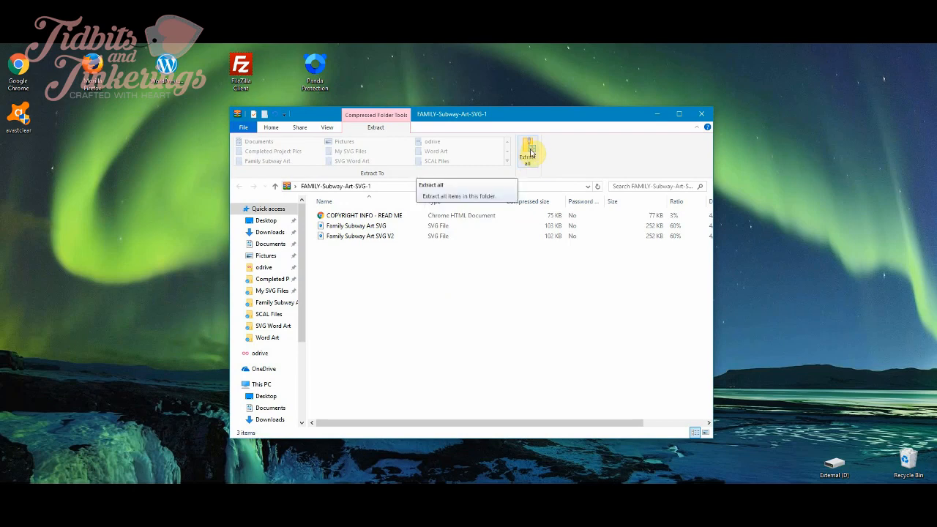
{"action": "left_click", "coordinate": [528, 152]}
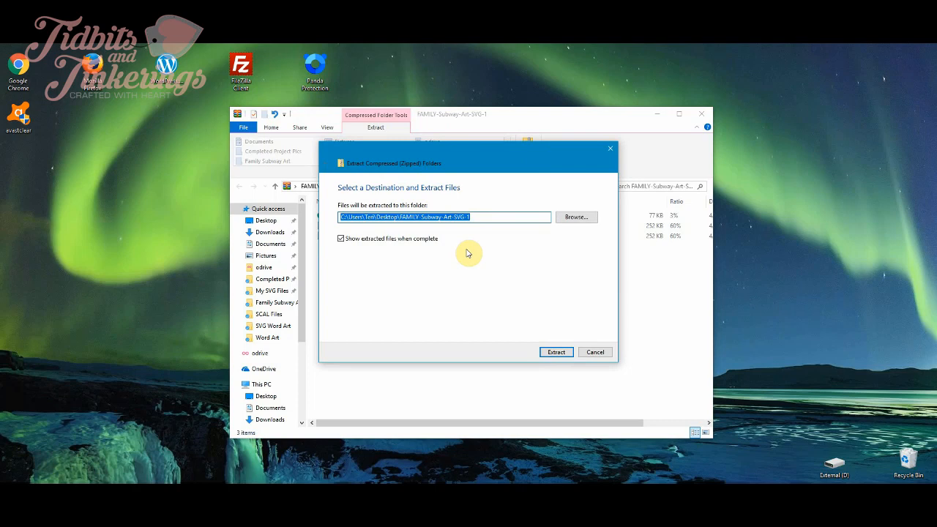
{"action": "mouse_move", "coordinate": [576, 217]}
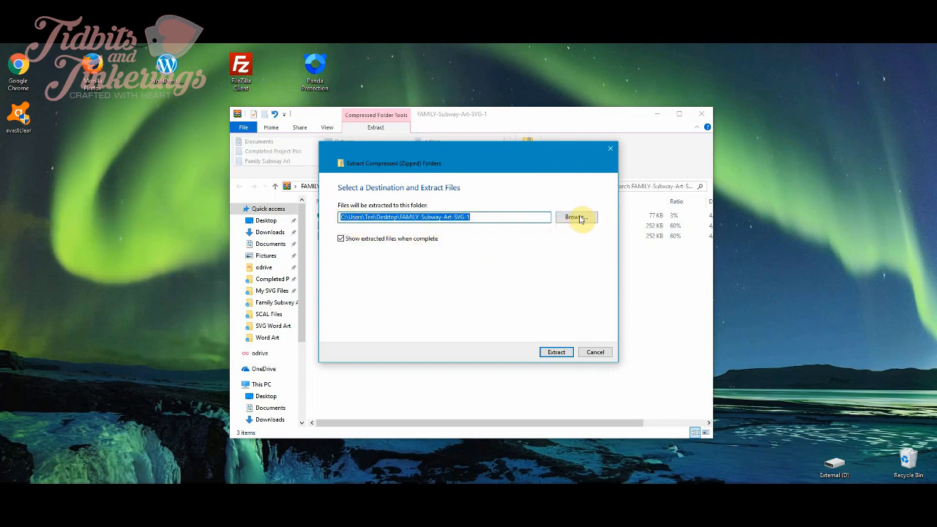
{"action": "mouse_move", "coordinate": [560, 223]}
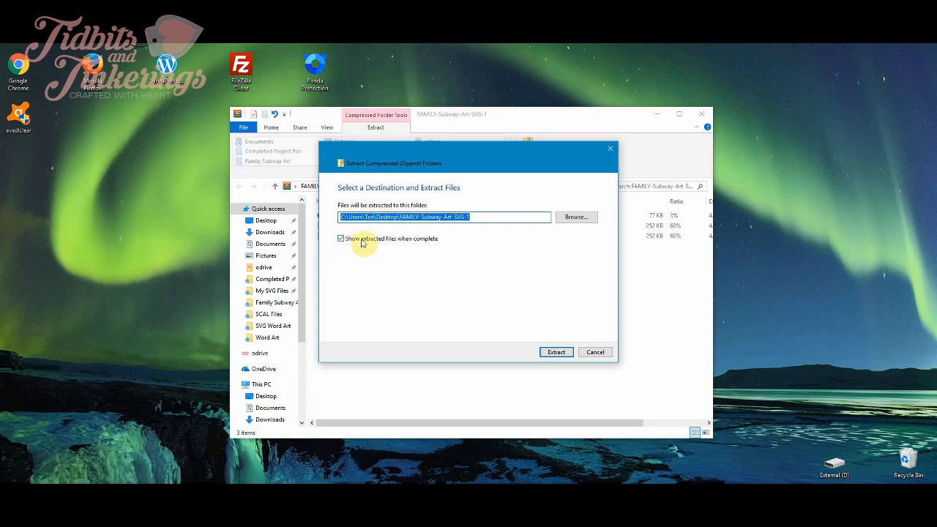
{"action": "mouse_move", "coordinate": [373, 243]}
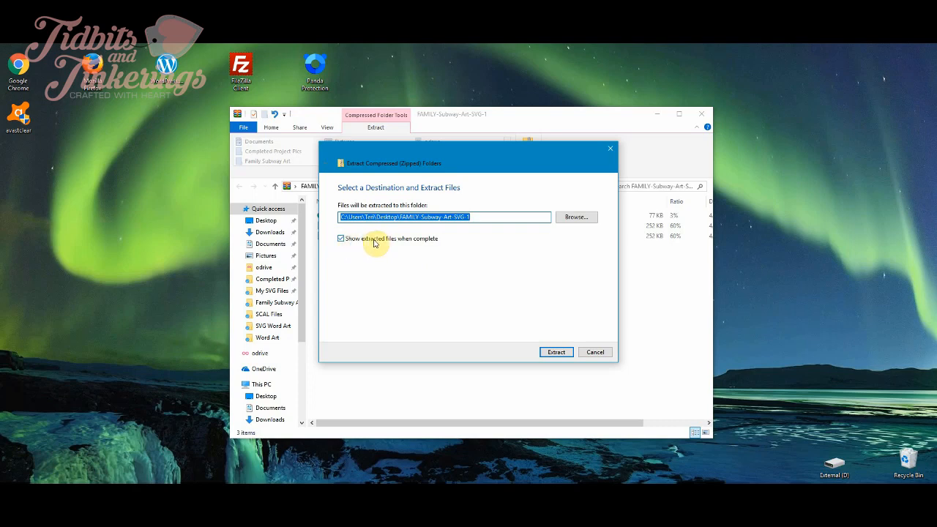
{"action": "left_click", "coordinate": [341, 238]}
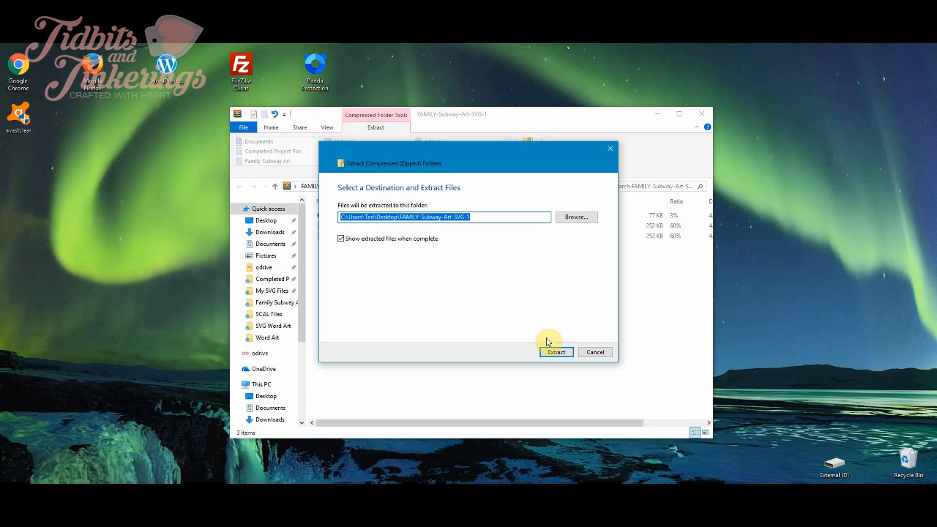
Extract into the FAMILY-Subway-Art-SVG-1 desktop folder, check the SVG, then close the folder
{"action": "left_click", "coordinate": [555, 352]}
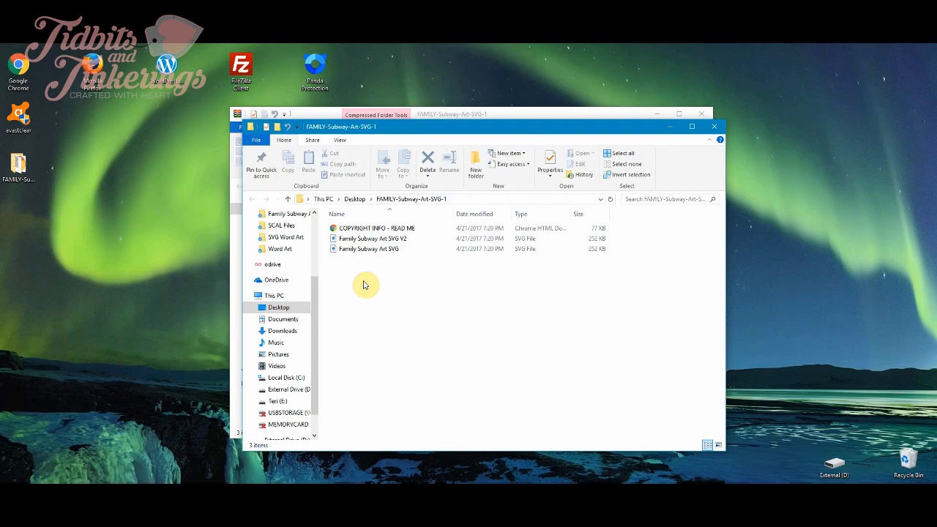
{"action": "mouse_move", "coordinate": [368, 273]}
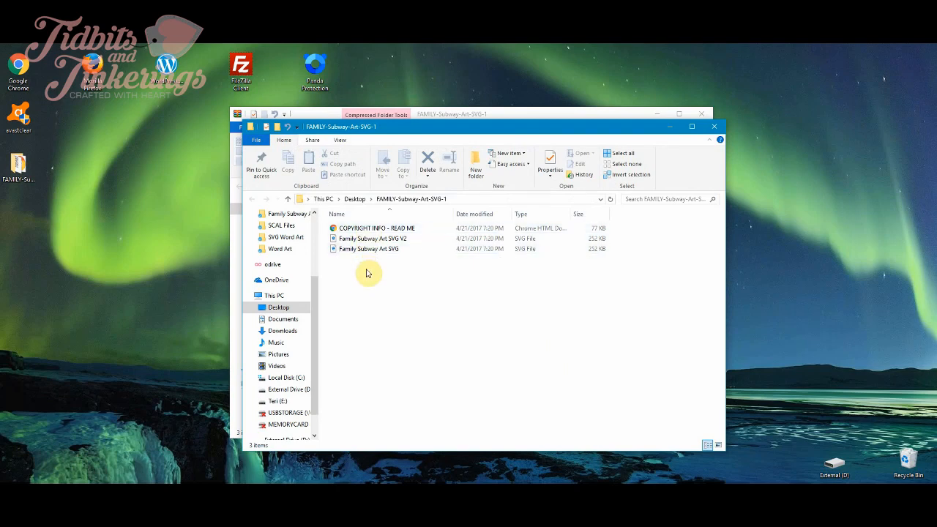
{"action": "left_click", "coordinate": [368, 249]}
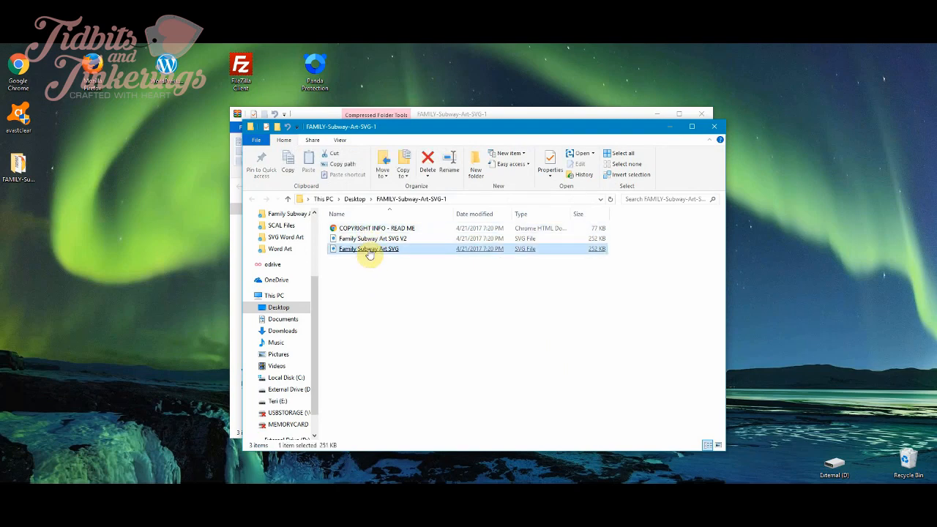
{"action": "left_click", "coordinate": [713, 126]}
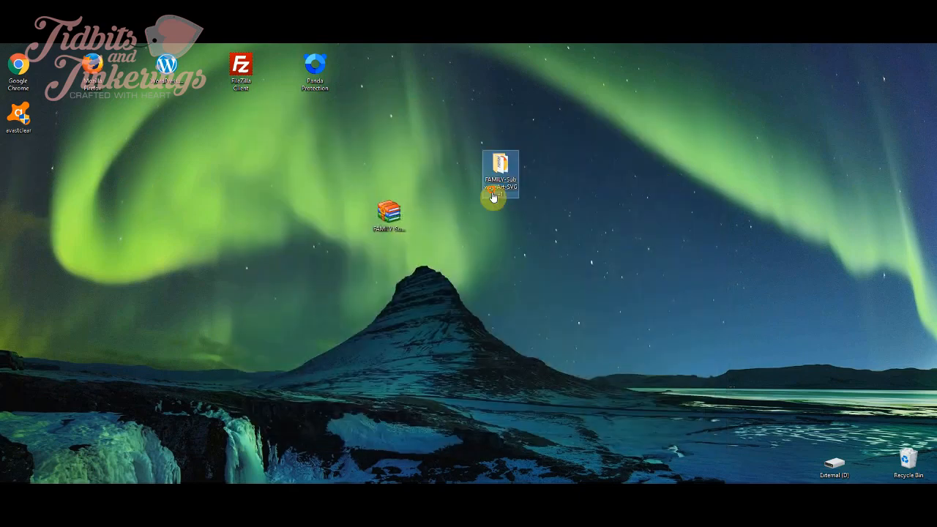
{"action": "double_click", "coordinate": [500, 170]}
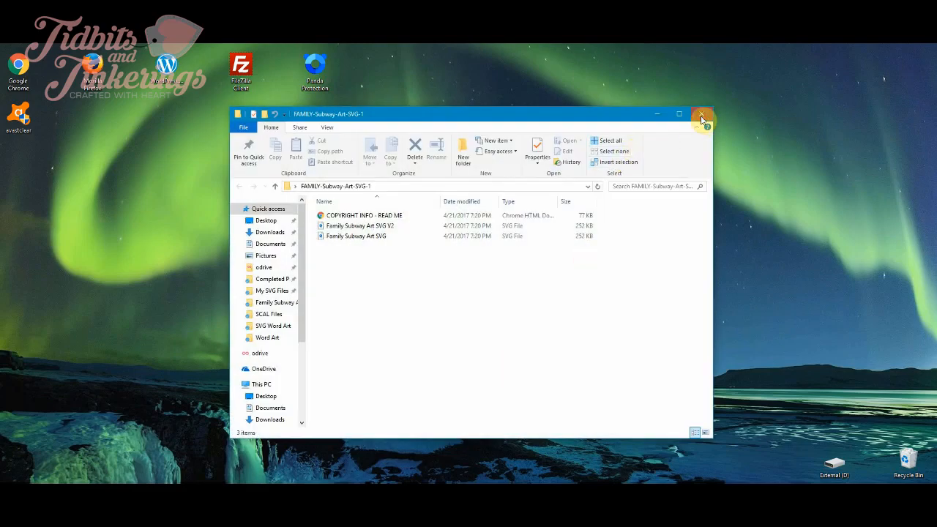
{"action": "left_click", "coordinate": [701, 115]}
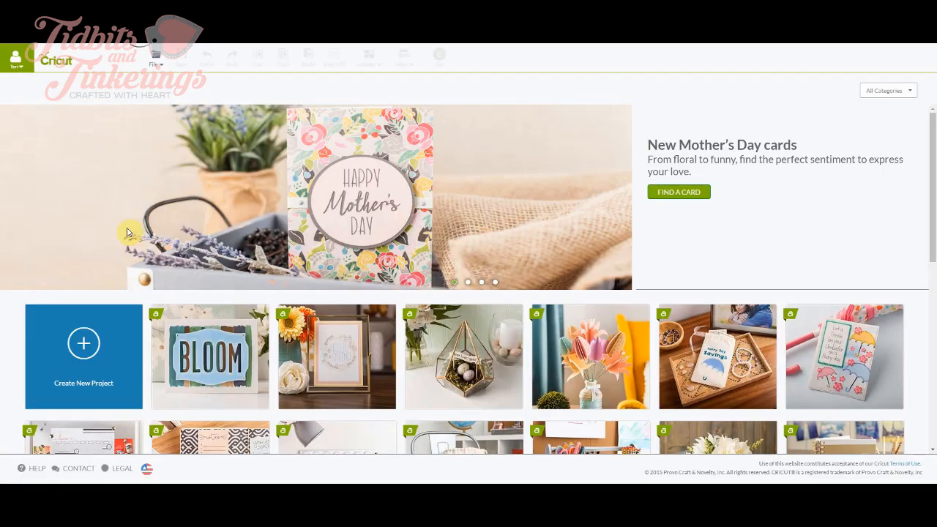
Create a new blank project and reach the Upload Image screen
{"action": "left_click", "coordinate": [83, 357]}
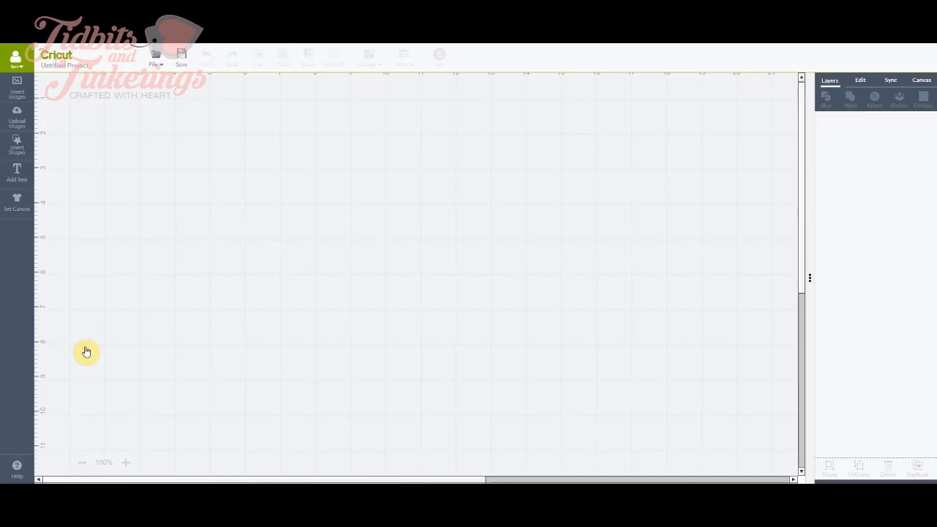
{"action": "mouse_move", "coordinate": [62, 137]}
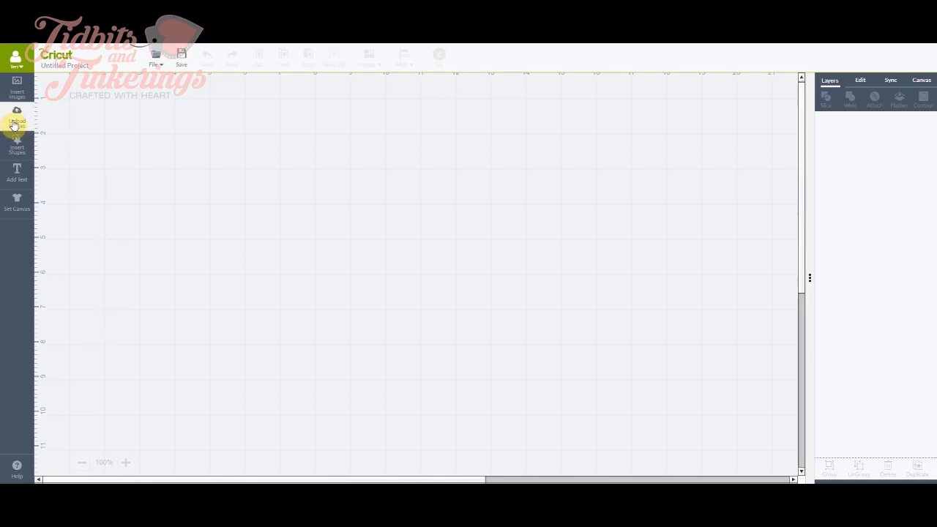
{"action": "left_click", "coordinate": [16, 121]}
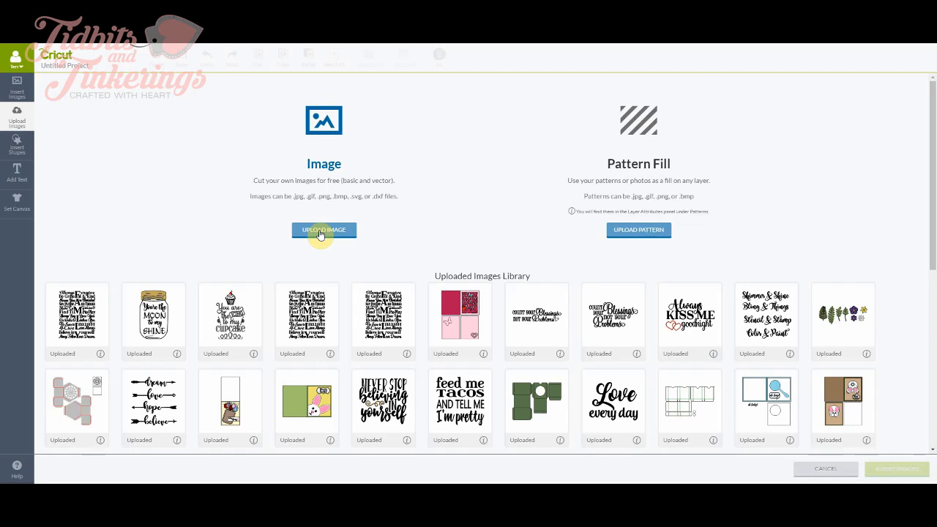
{"action": "left_click", "coordinate": [323, 230]}
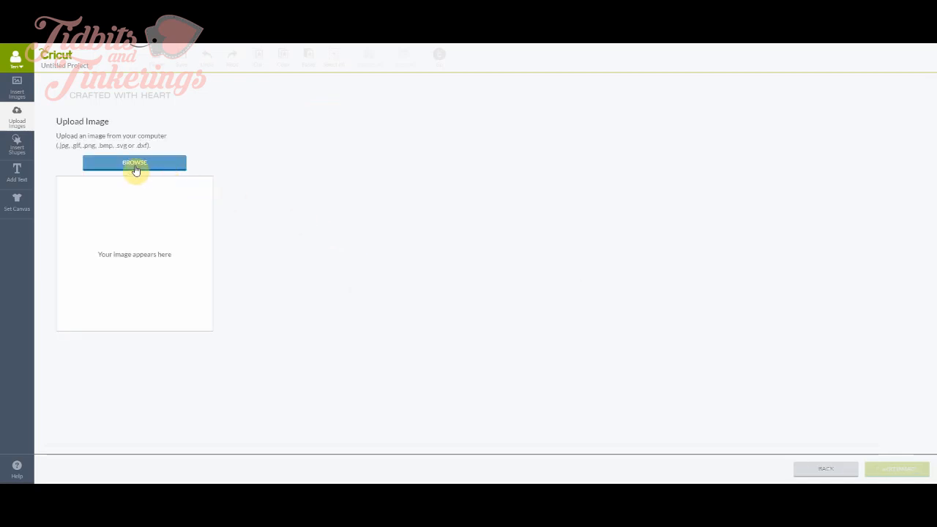
Browse to Desktop > FAMILY-Subway-Art-SVG-1 and open the Family Subway Art SVG file
{"action": "left_click", "coordinate": [134, 162]}
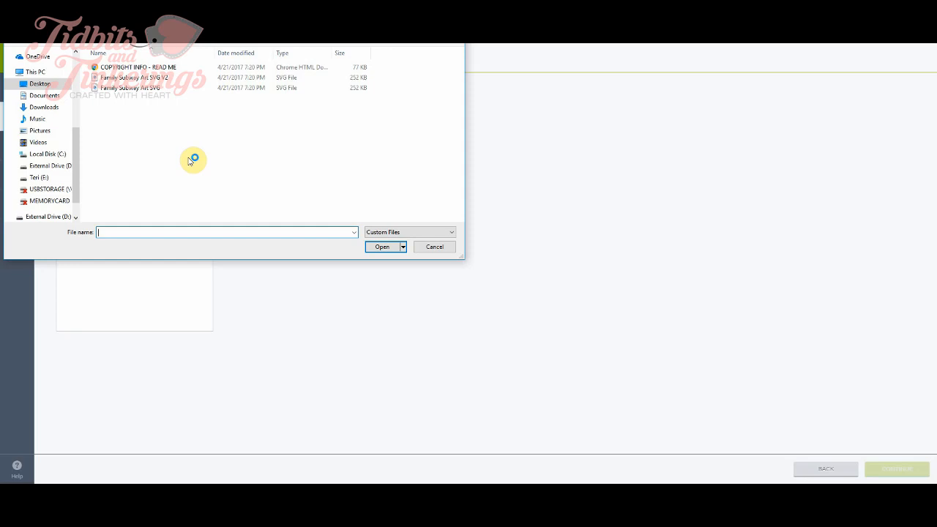
{"action": "mouse_move", "coordinate": [193, 160]}
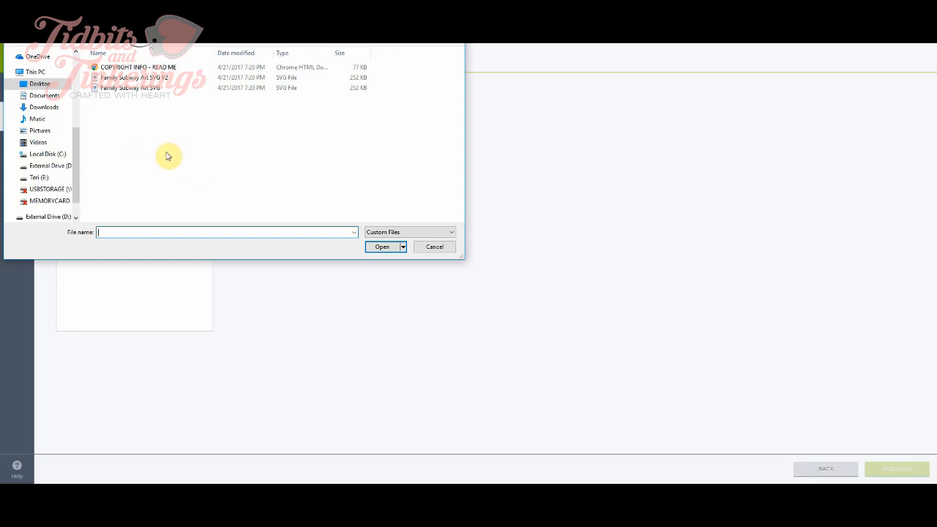
{"action": "left_click", "coordinate": [40, 84]}
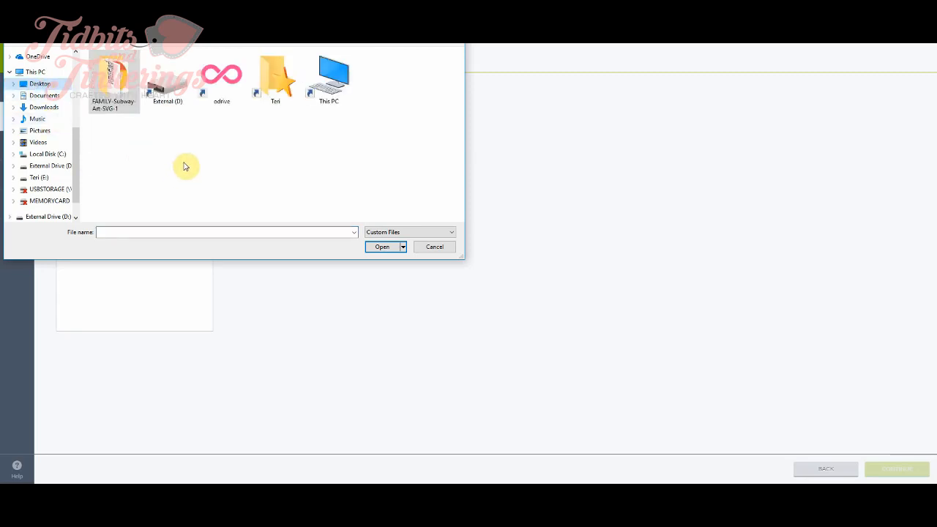
{"action": "mouse_move", "coordinate": [102, 153]}
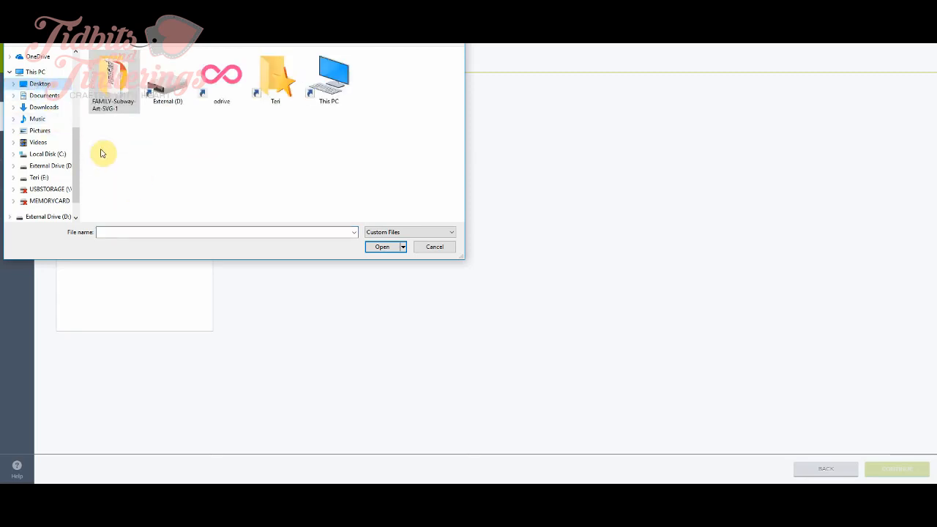
{"action": "left_click", "coordinate": [113, 77]}
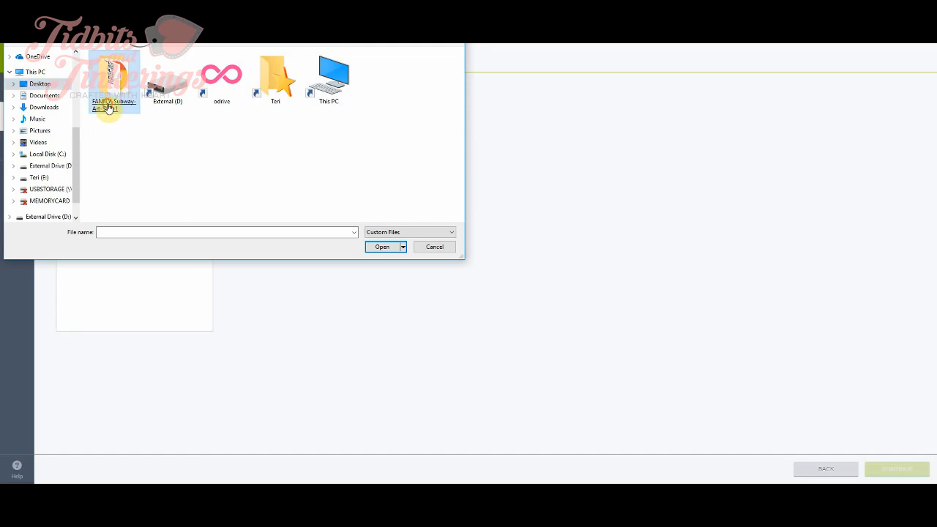
{"action": "double_click", "coordinate": [114, 78]}
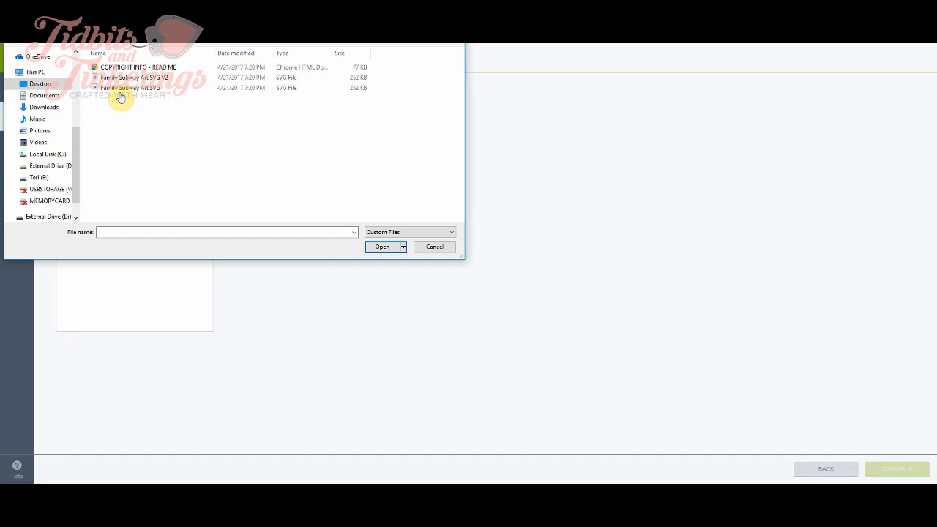
{"action": "left_click", "coordinate": [131, 87]}
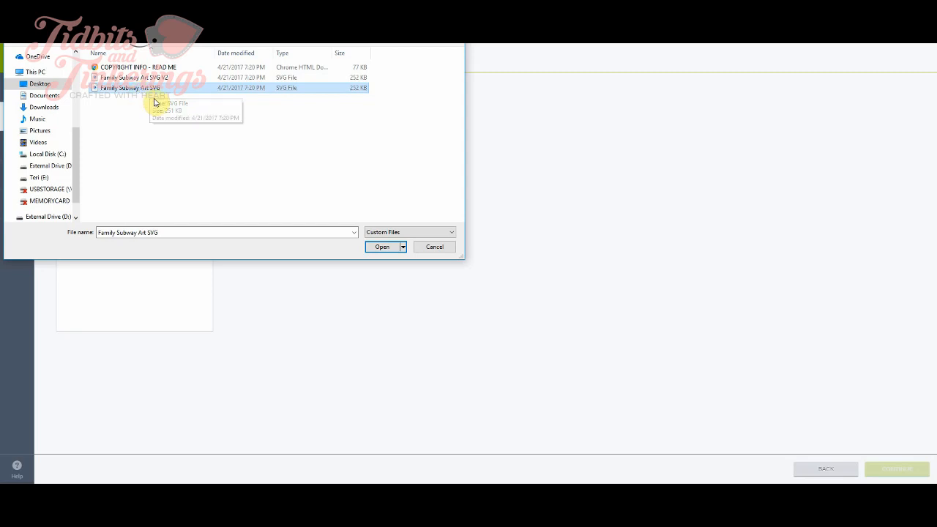
{"action": "left_click", "coordinate": [134, 78]}
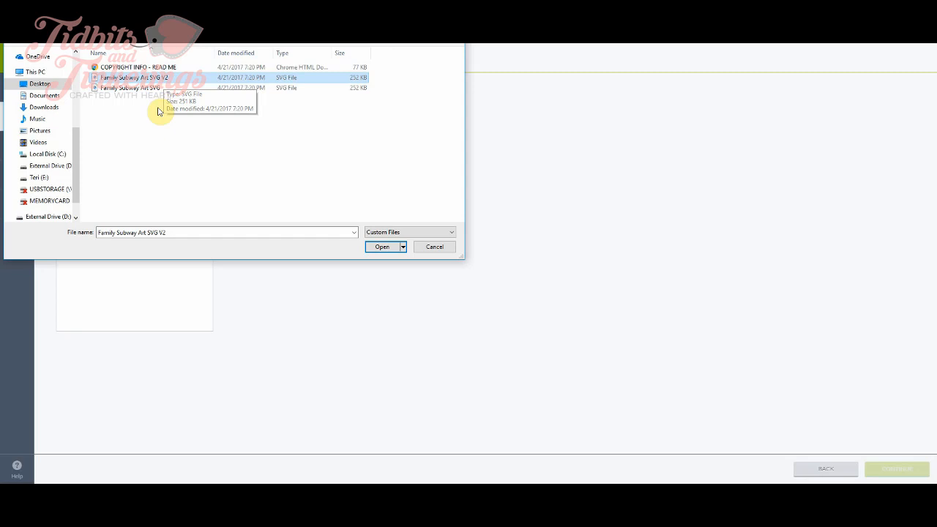
{"action": "left_click", "coordinate": [130, 88]}
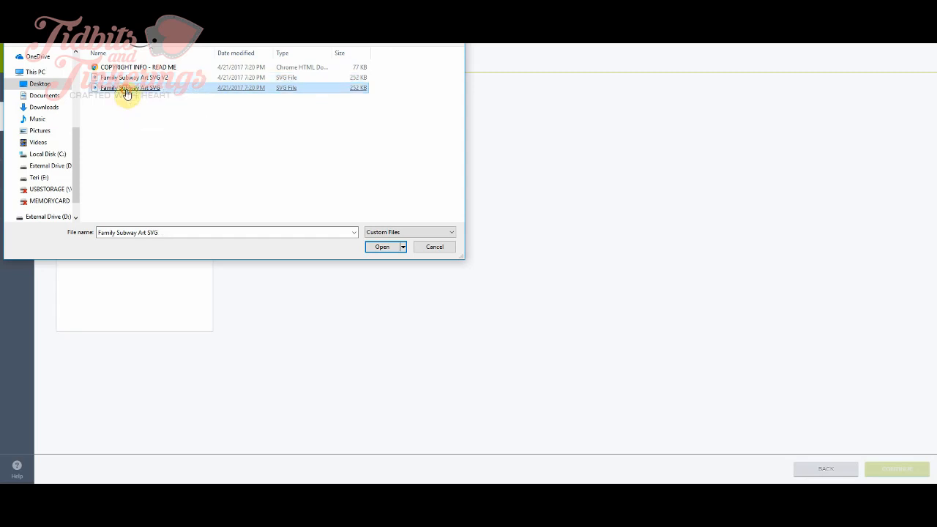
{"action": "left_click", "coordinate": [381, 247]}
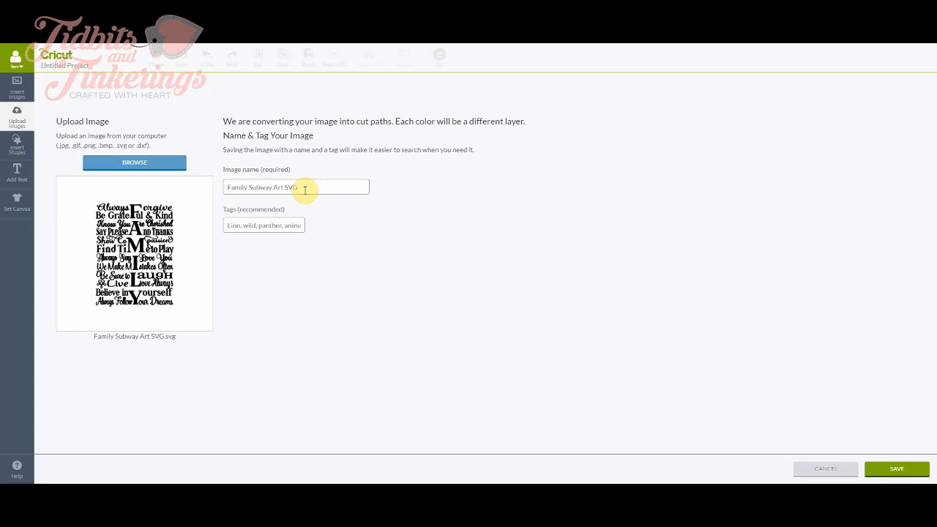
{"action": "mouse_move", "coordinate": [332, 225]}
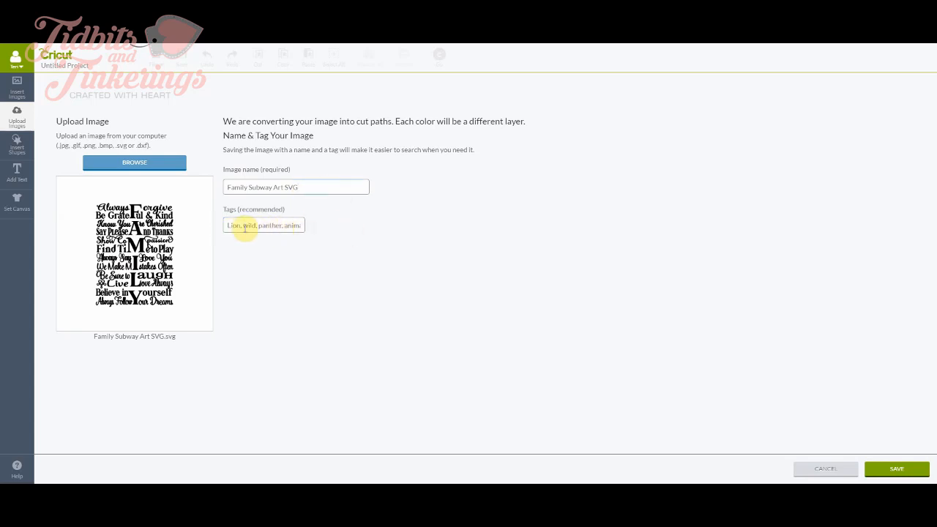
Save the upload with the name Family Subway Art SVG
{"action": "left_click", "coordinate": [297, 187]}
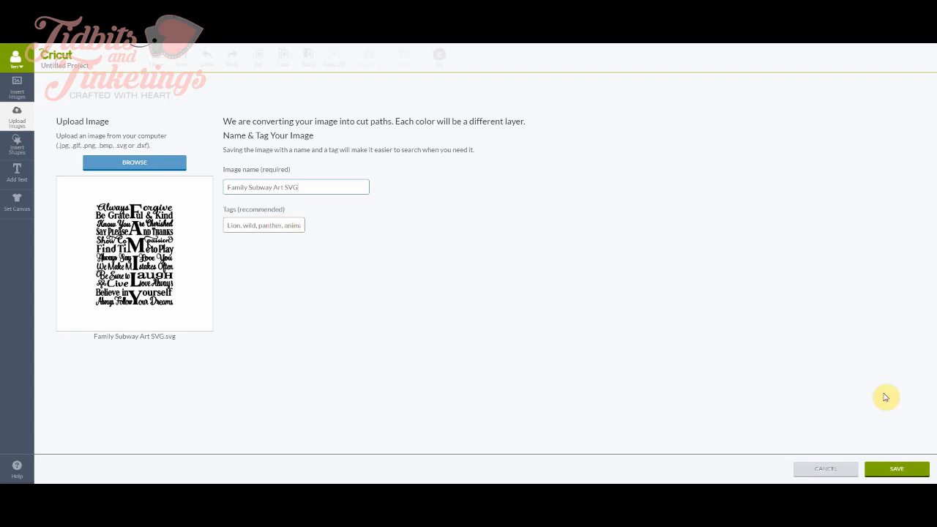
{"action": "left_click", "coordinate": [895, 468]}
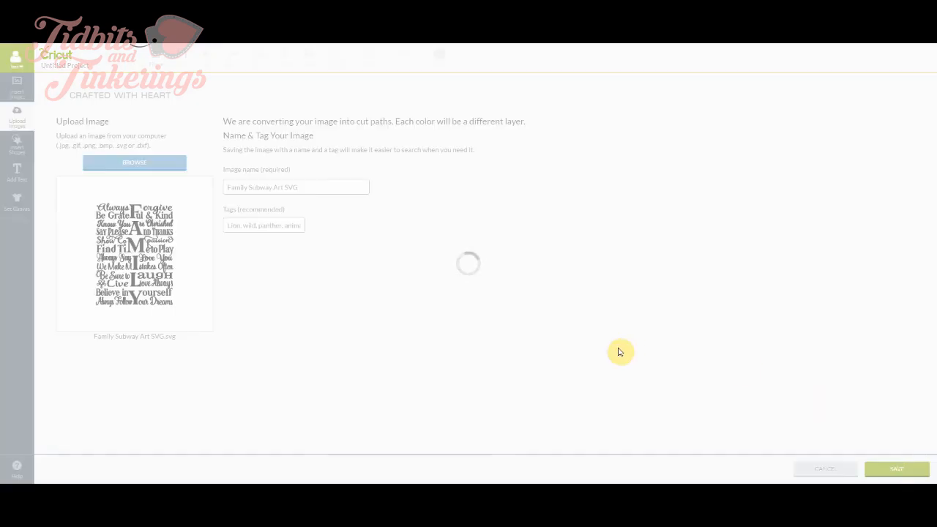
{"action": "mouse_move", "coordinate": [639, 363]}
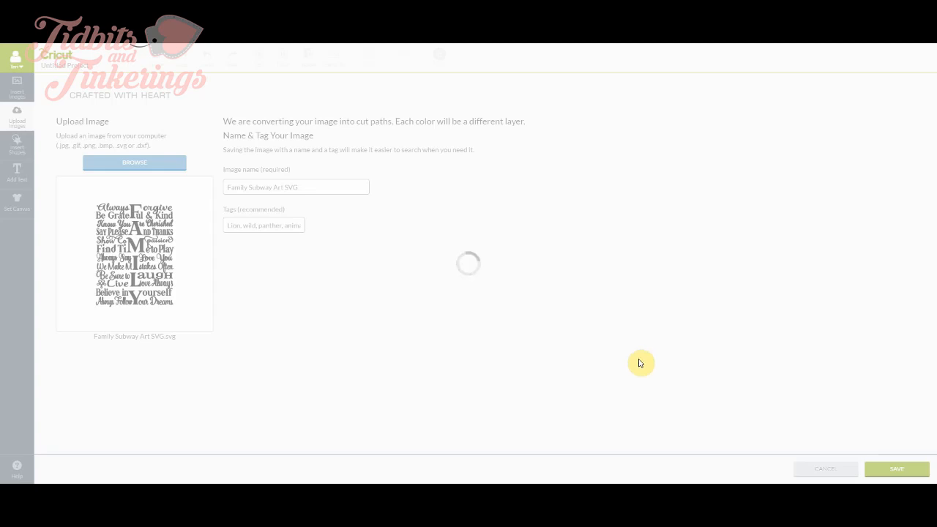
{"action": "left_click", "coordinate": [895, 468]}
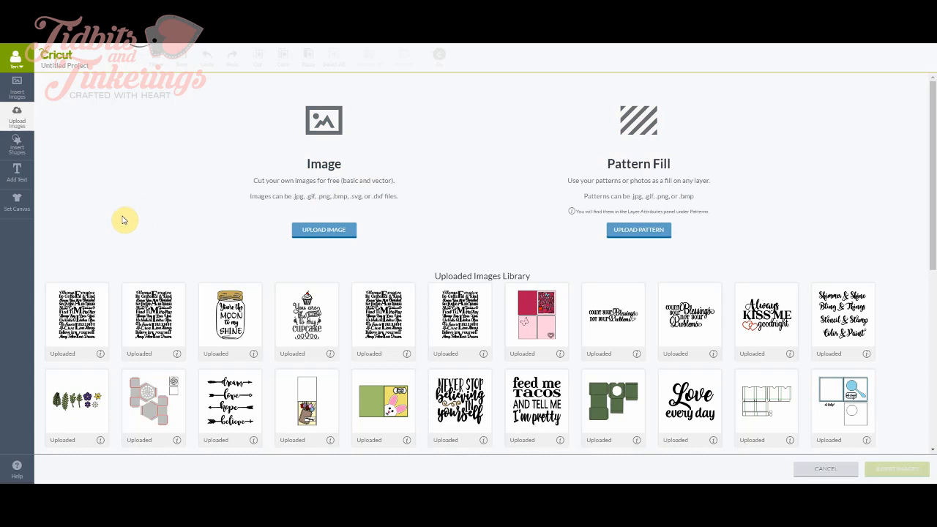
{"action": "mouse_move", "coordinate": [157, 208]}
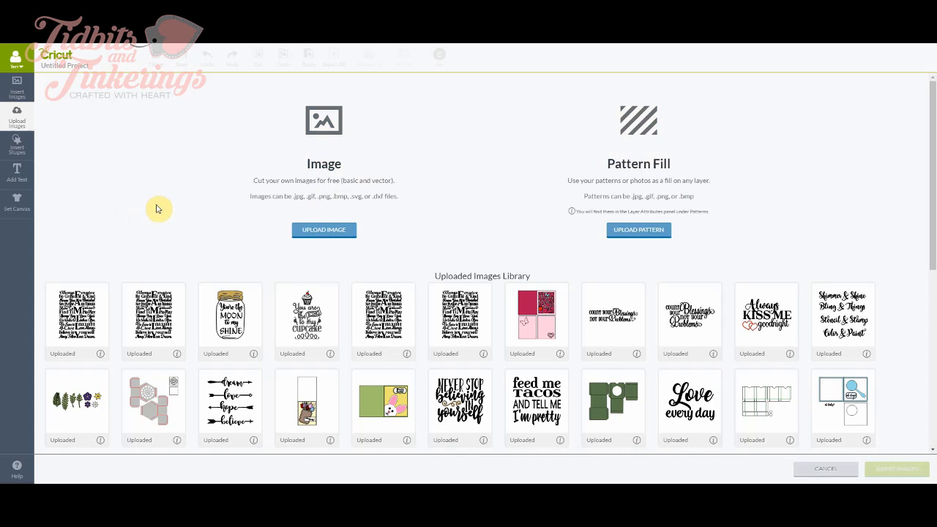
Select the Family Subway Art SVG thumbnail and insert it onto the canvas
{"action": "left_click", "coordinate": [76, 315]}
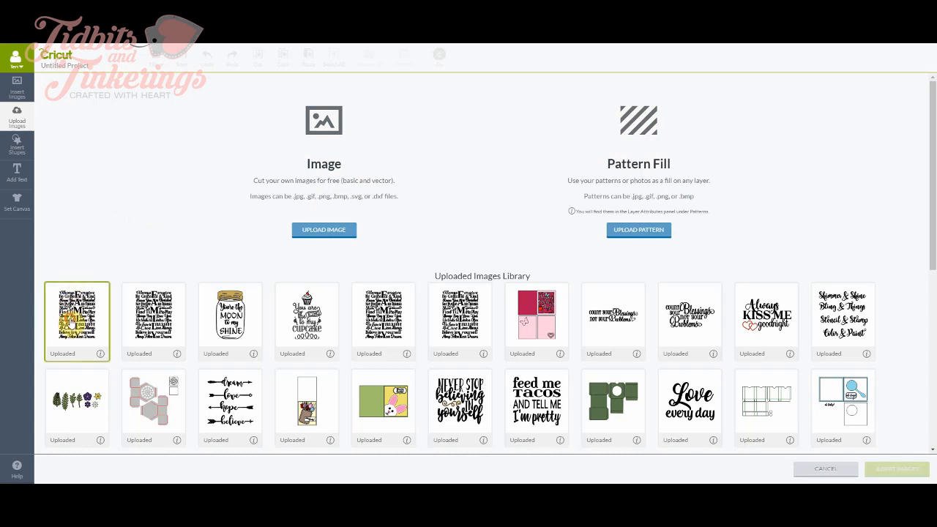
{"action": "left_click", "coordinate": [77, 321]}
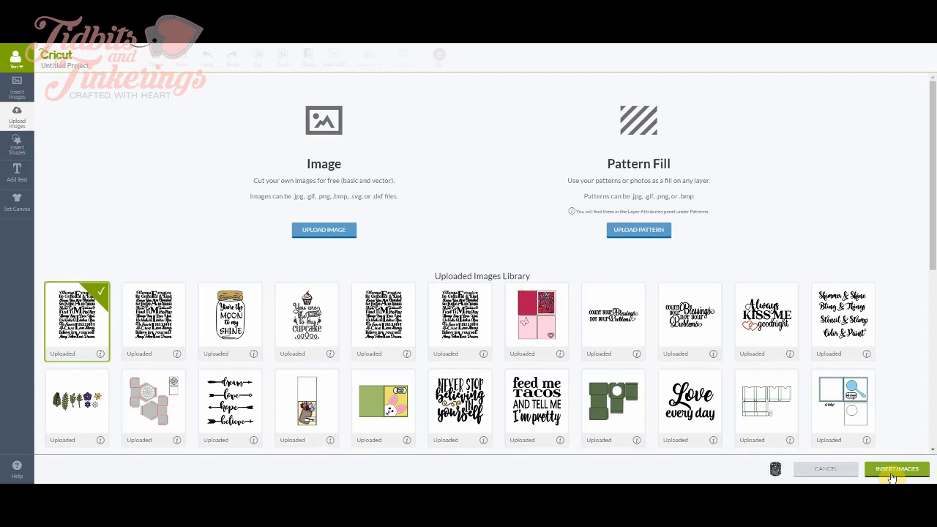
{"action": "left_click", "coordinate": [896, 469]}
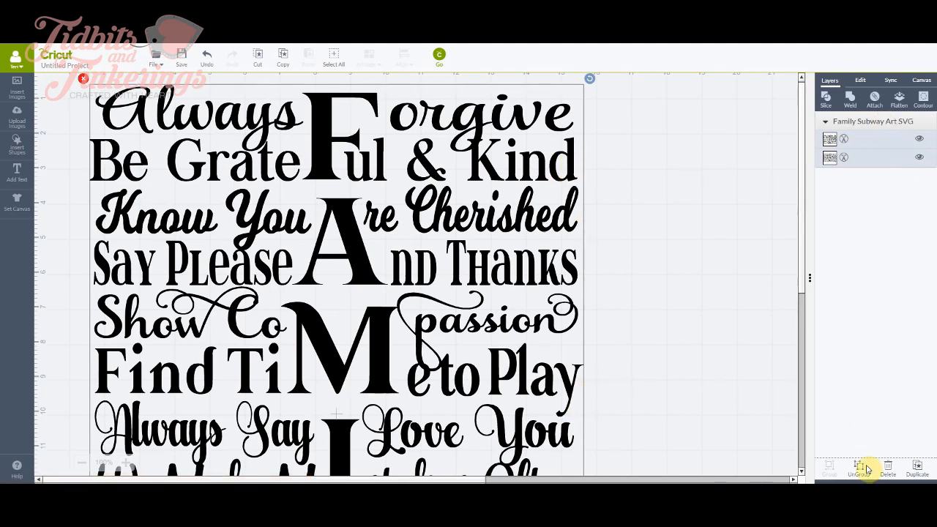
Ungroup the subway art design into two Family Subway Art SVG layers
{"action": "left_click", "coordinate": [861, 468]}
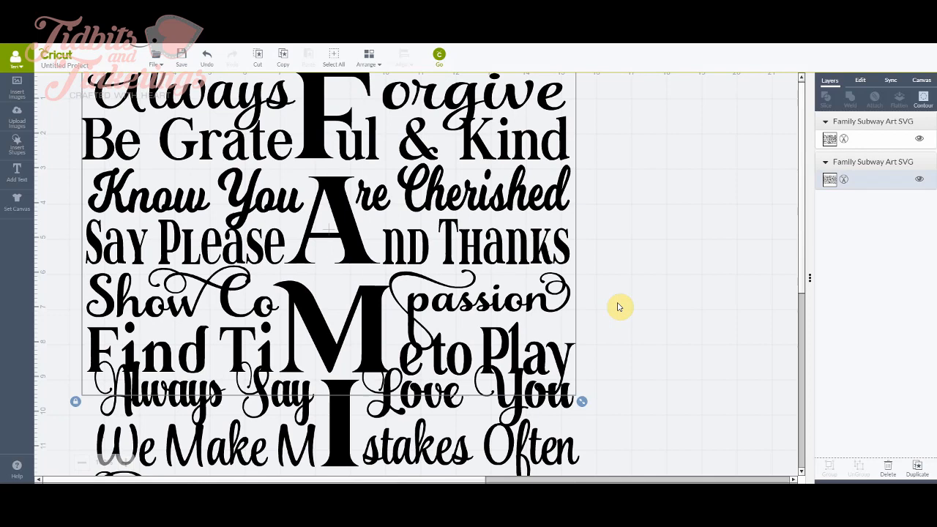
{"action": "mouse_move", "coordinate": [626, 209]}
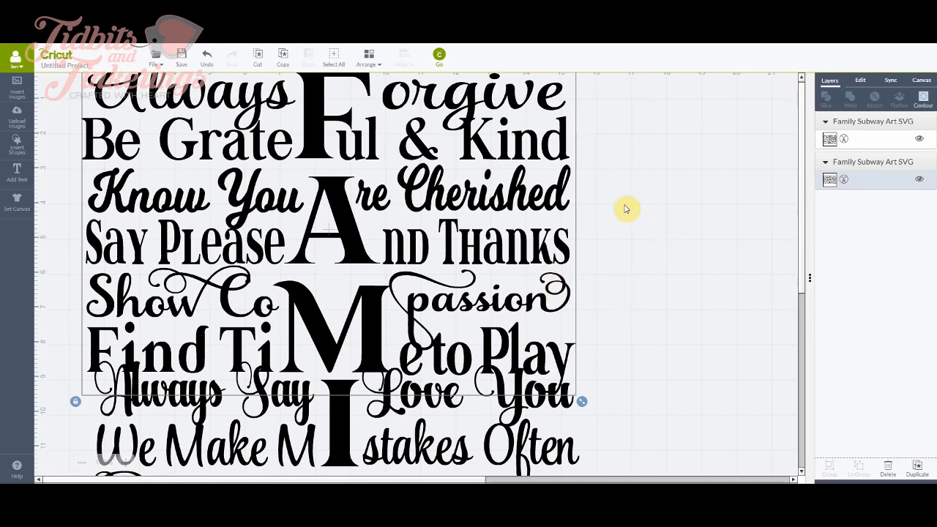
{"action": "mouse_move", "coordinate": [629, 208]}
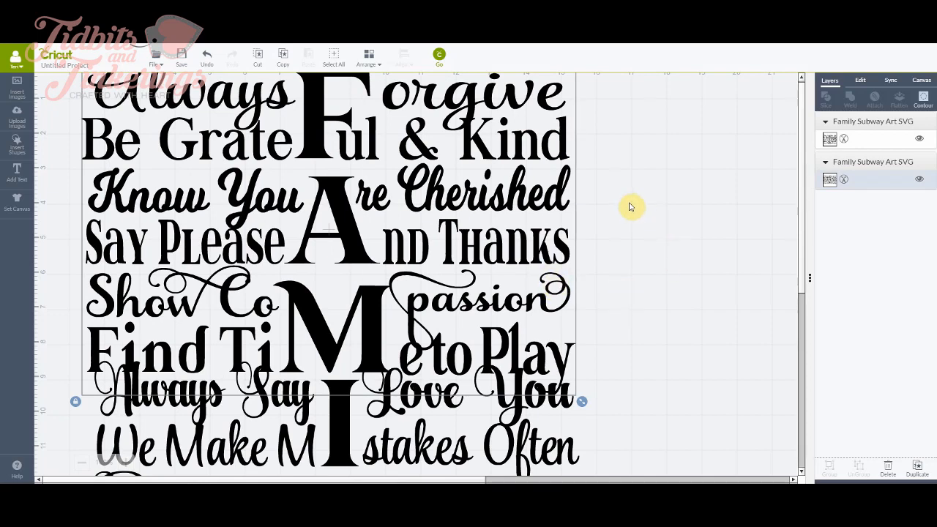
{"action": "mouse_move", "coordinate": [633, 179]}
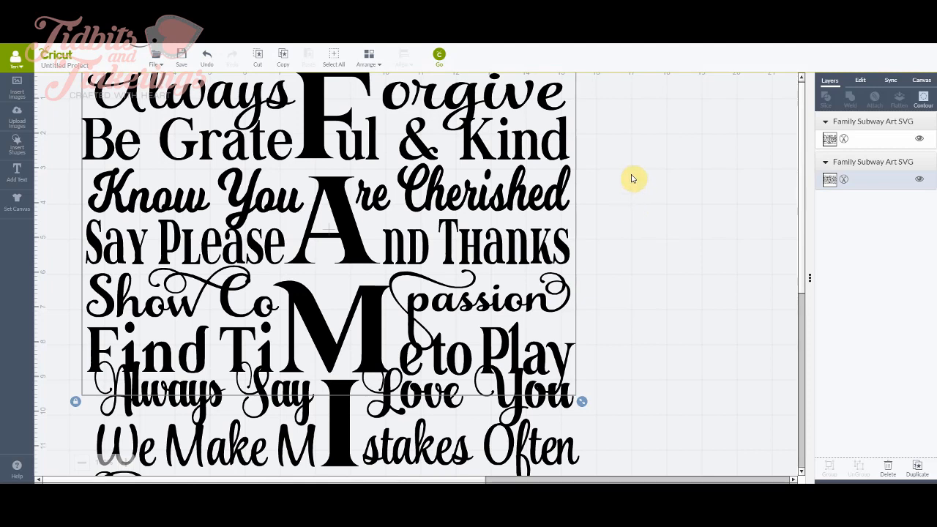